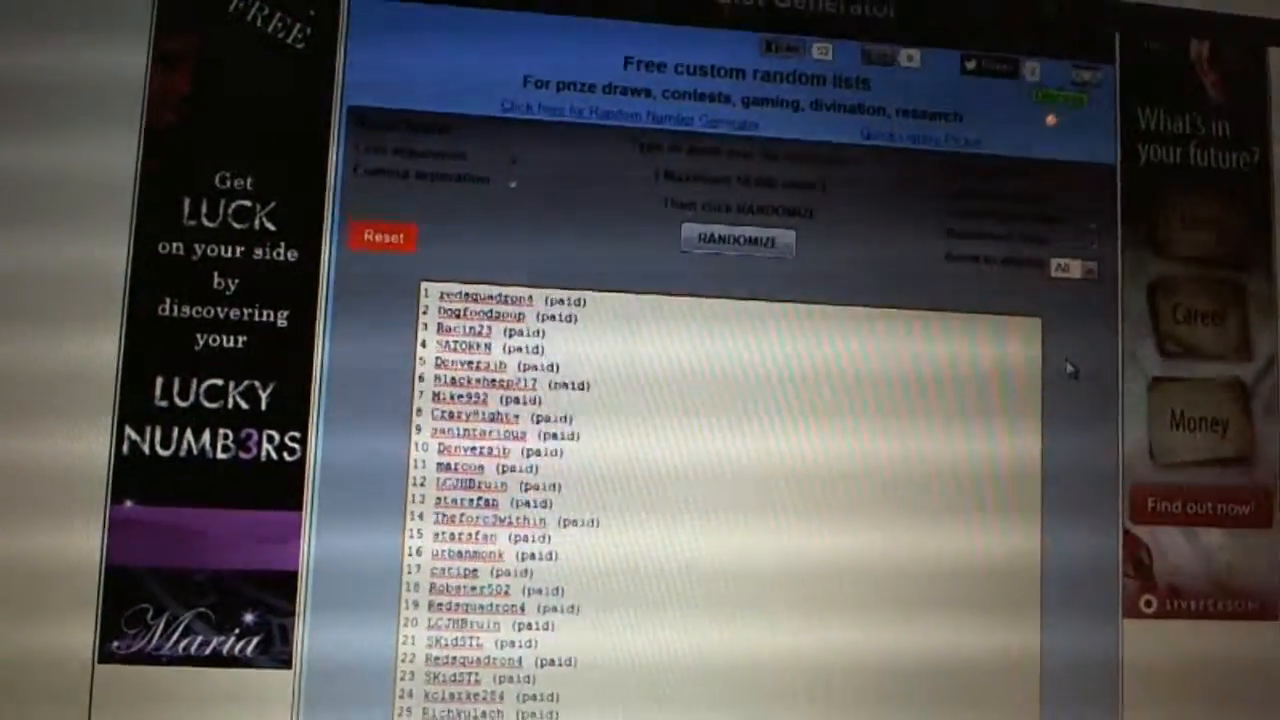
Randomize the paid participant names twice to produce the final numbered draft order.
click(736, 240)
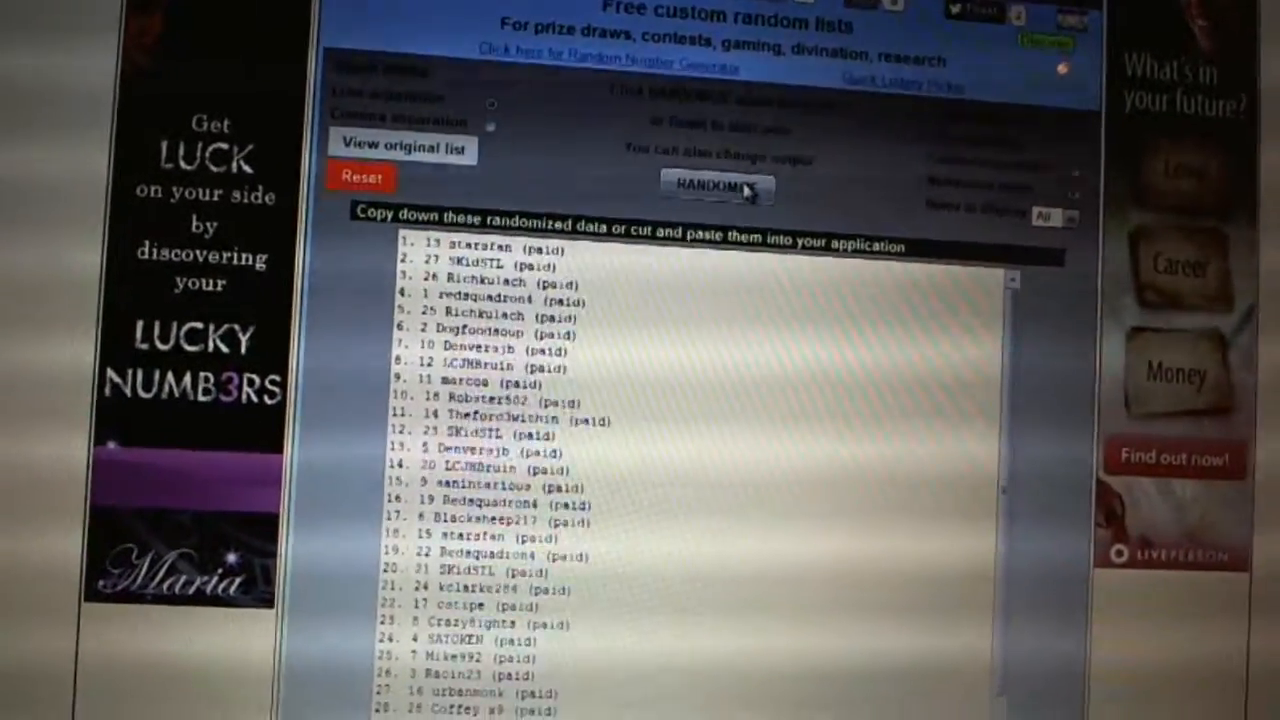
click(714, 188)
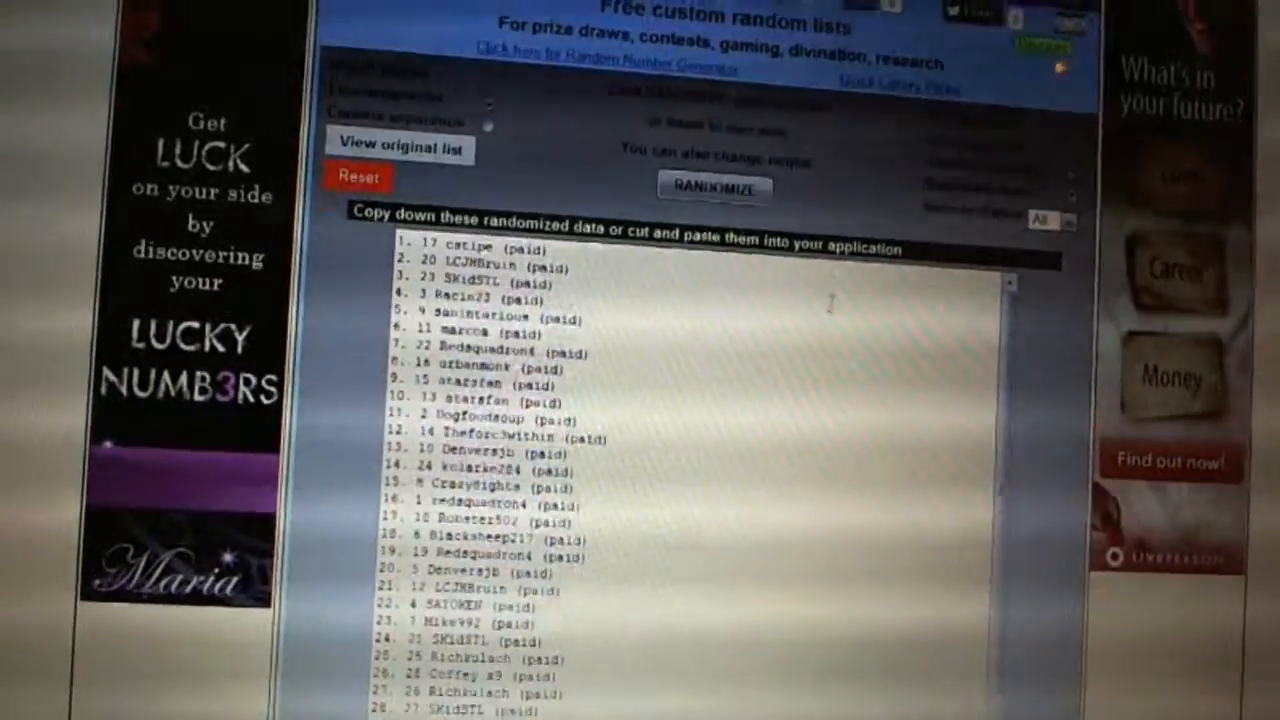